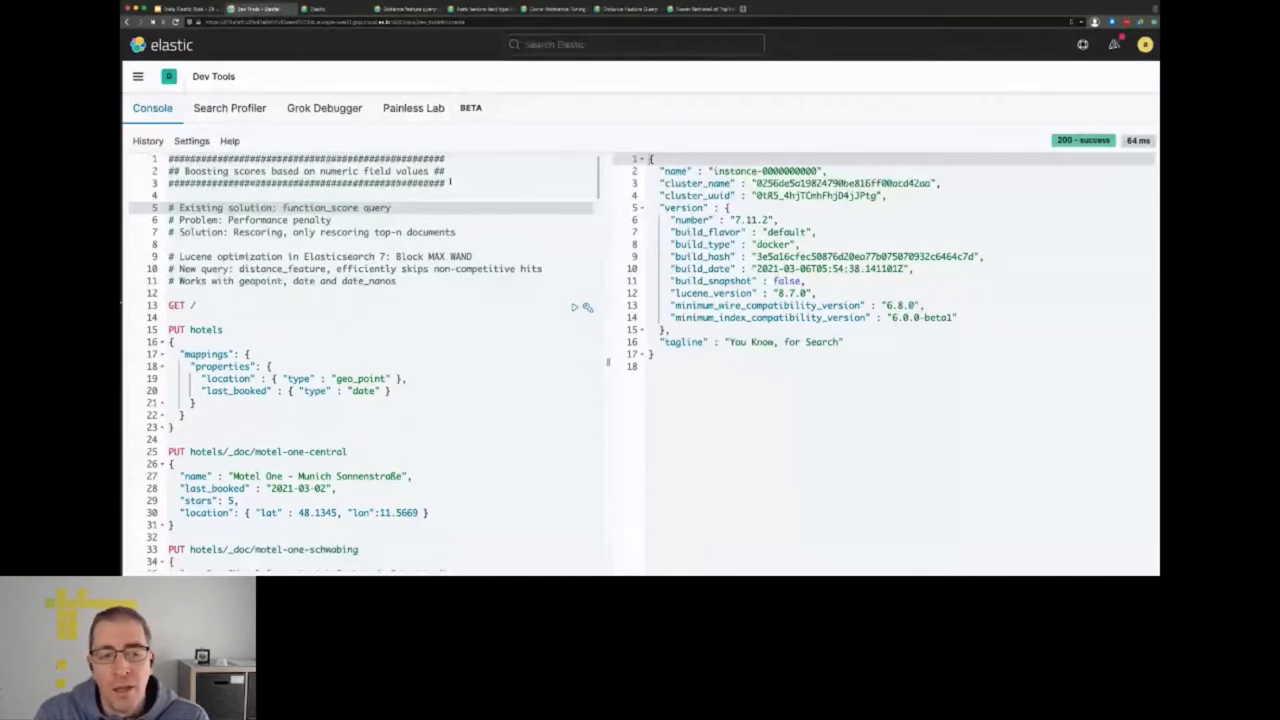
Run the motel bool search with a should range on stars lte 3, ranking the two-star Ibis first
double_click(320, 206)
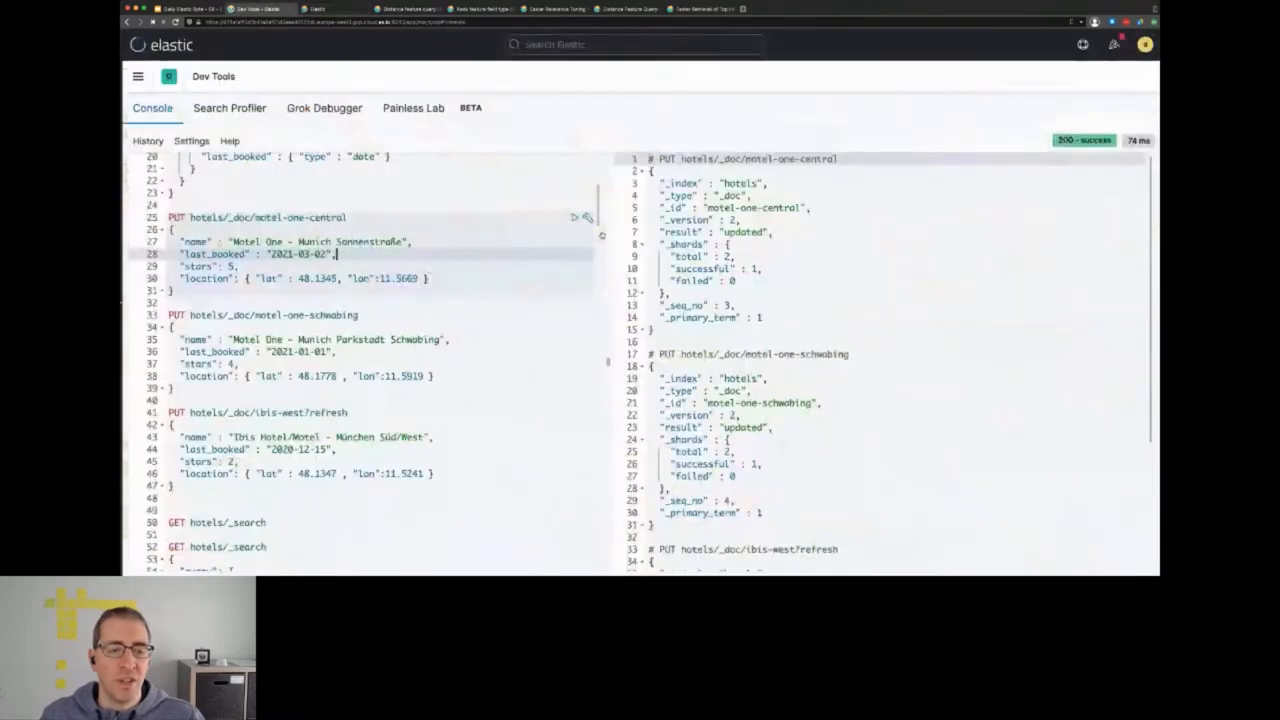
scroll("down", 3)
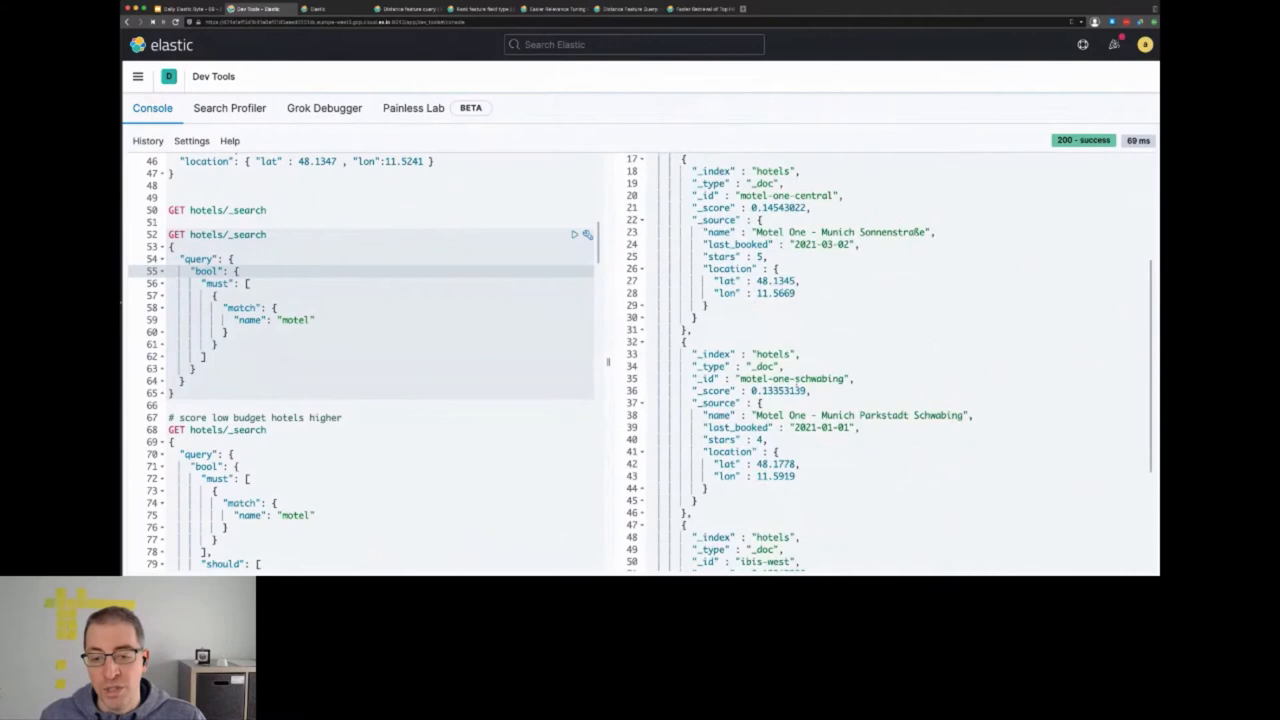
scroll("down", 3)
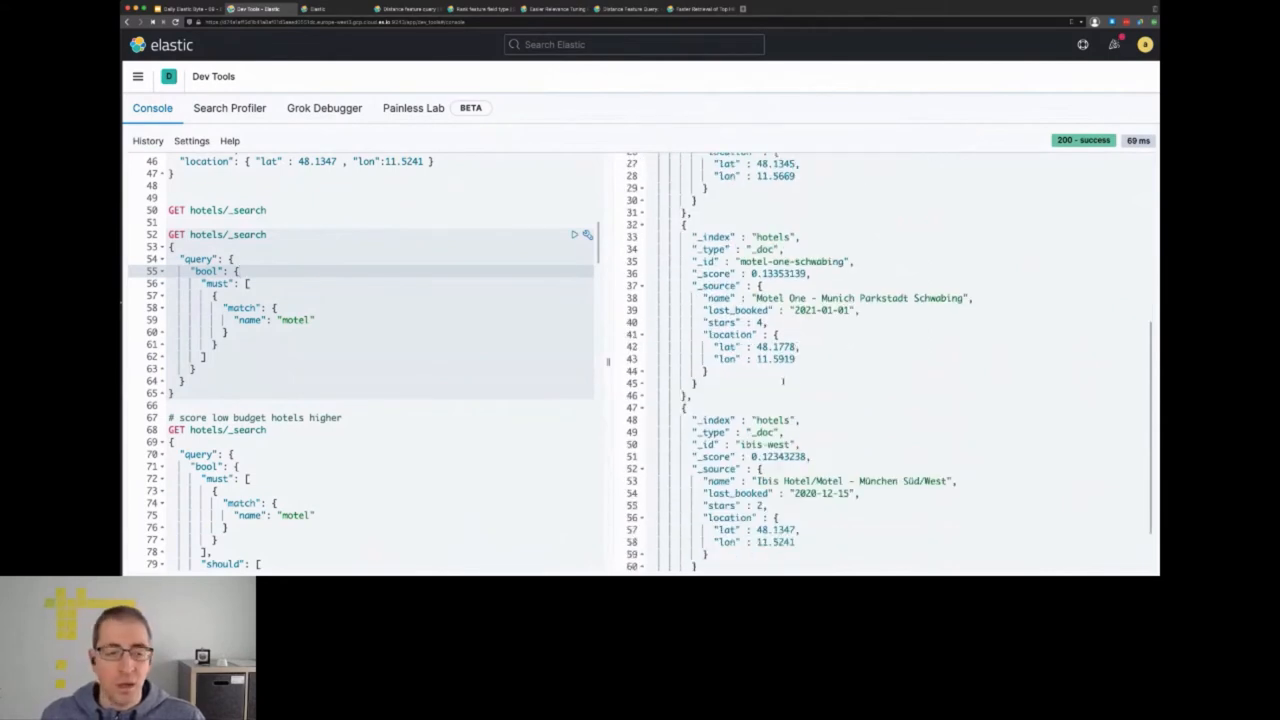
scroll("down", 3)
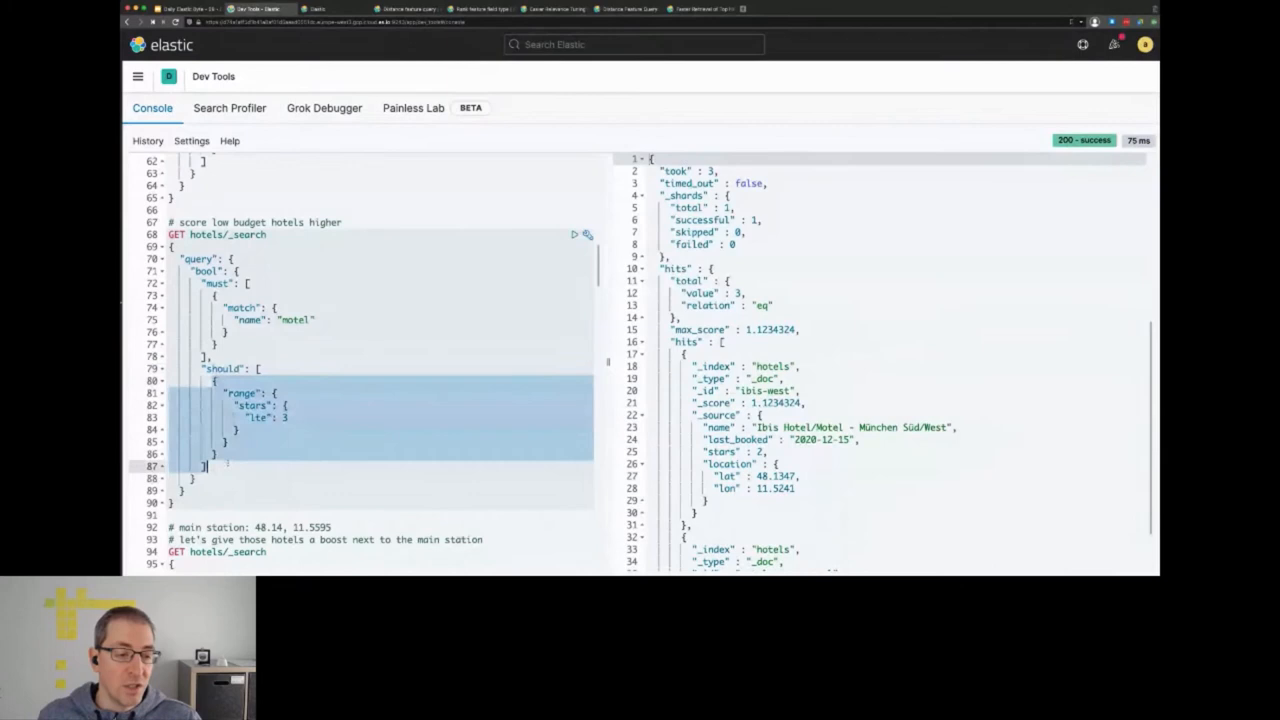
scroll("down", 3)
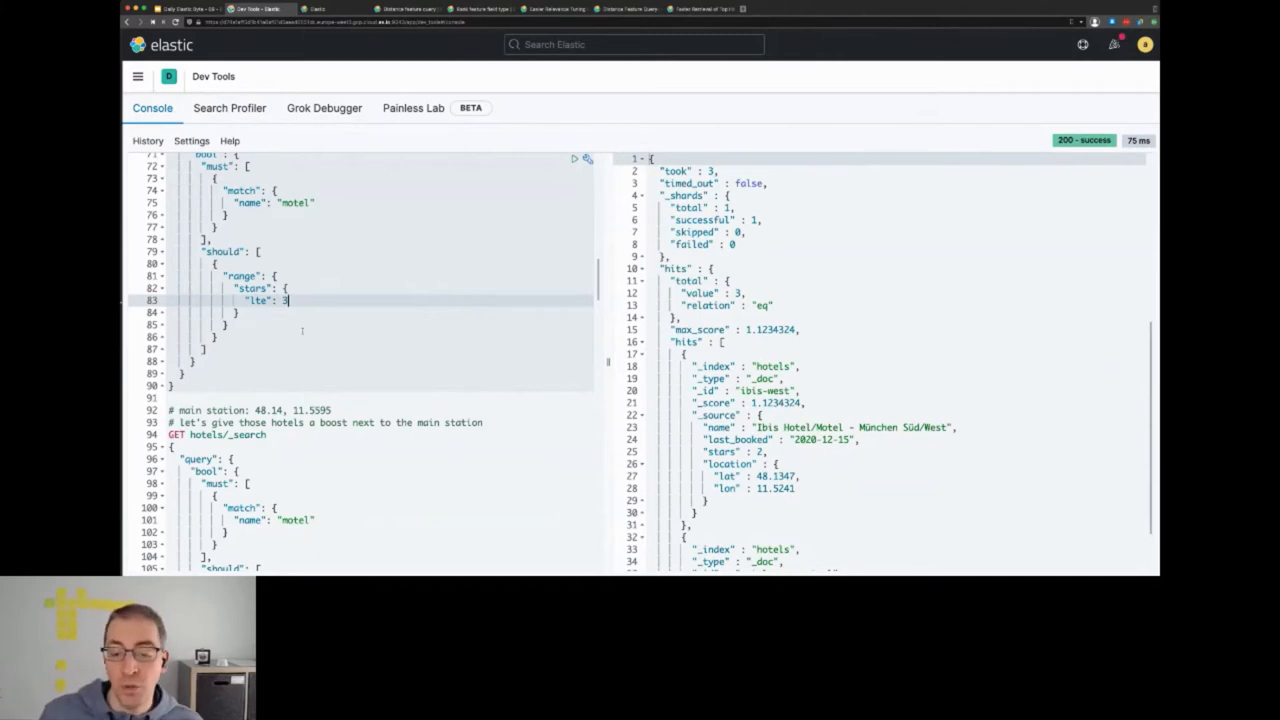
scroll("down", 3)
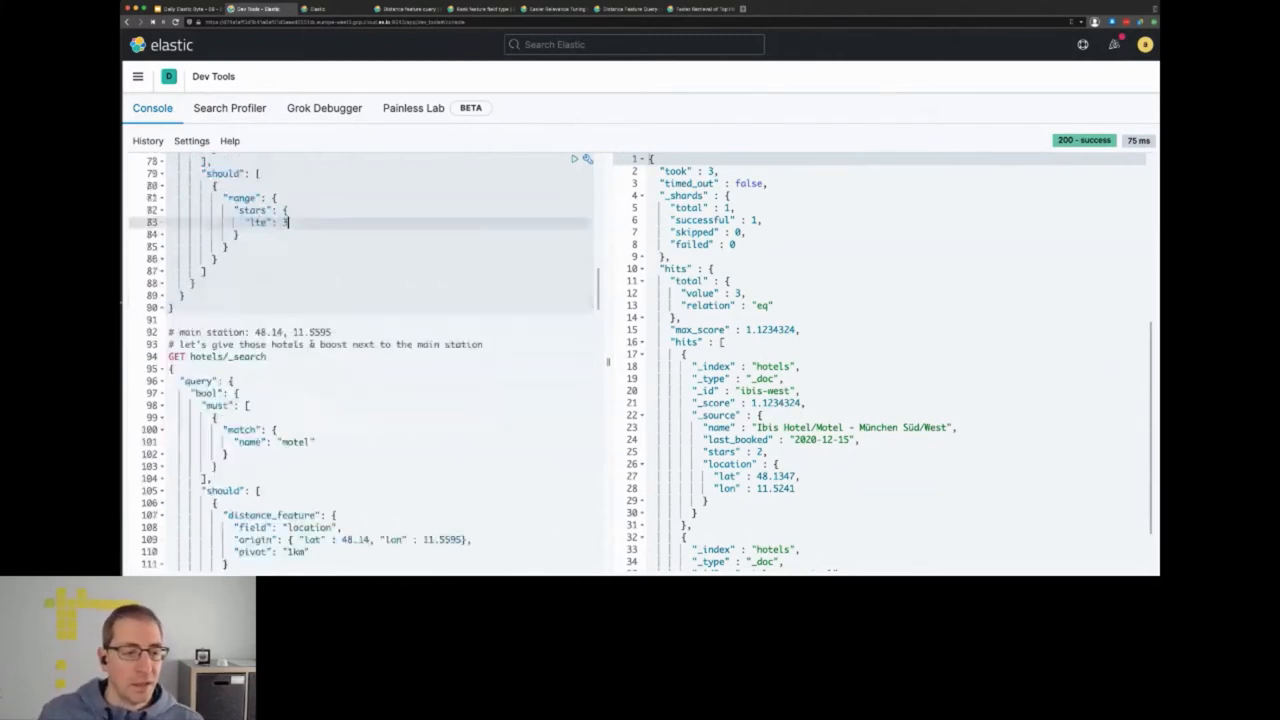
scroll("down", 3)
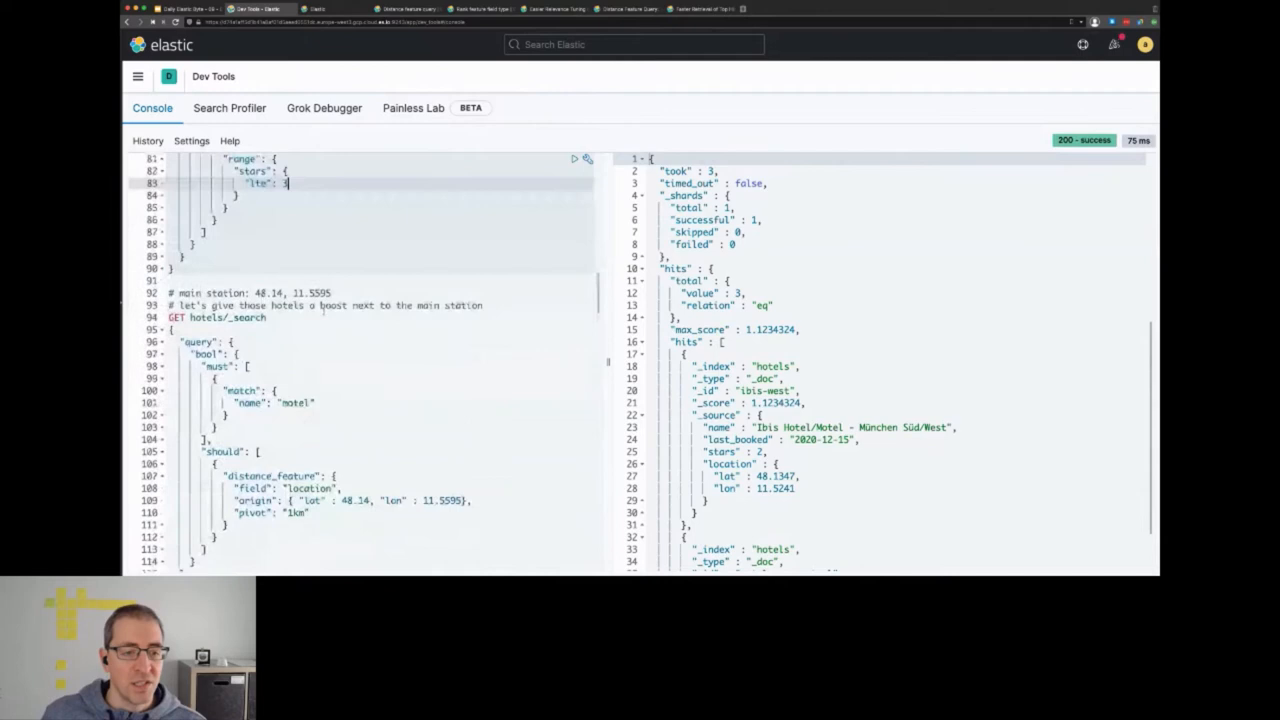
scroll("down", 3)
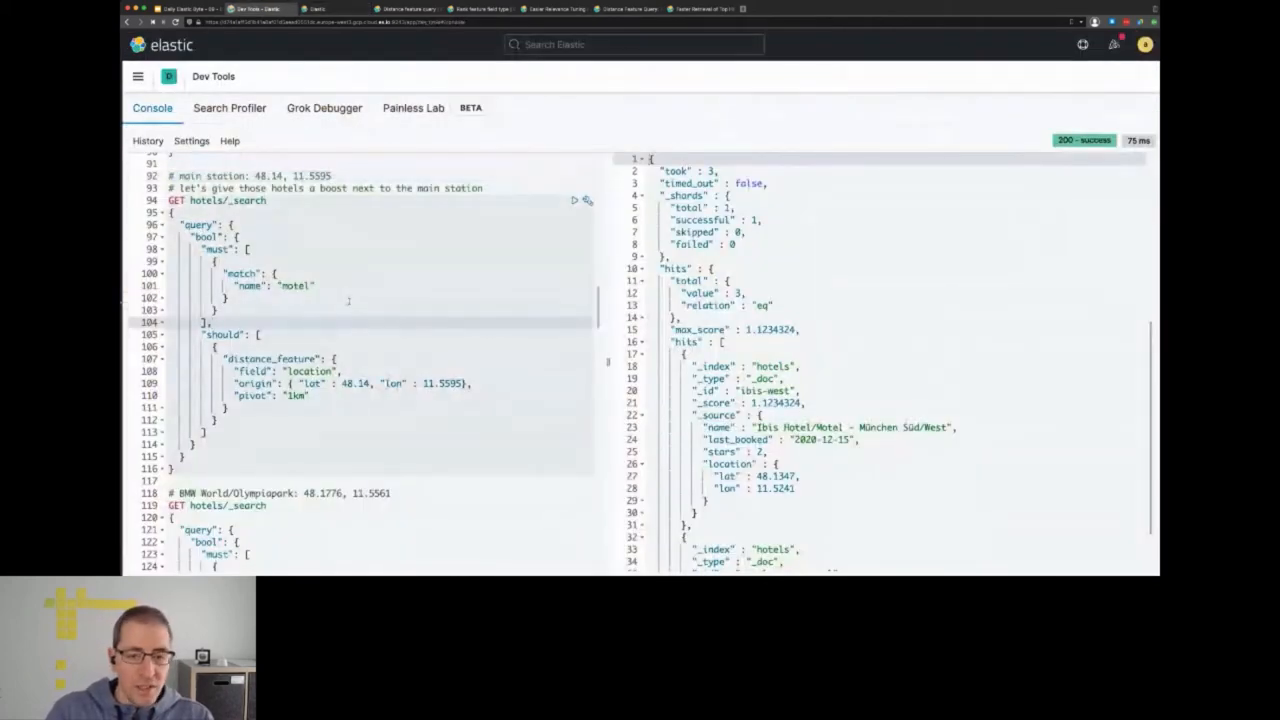
Run the distance_feature main-station motel search and scroll the hits with Motel One Sonnenstraße on top
left_click(572, 200)
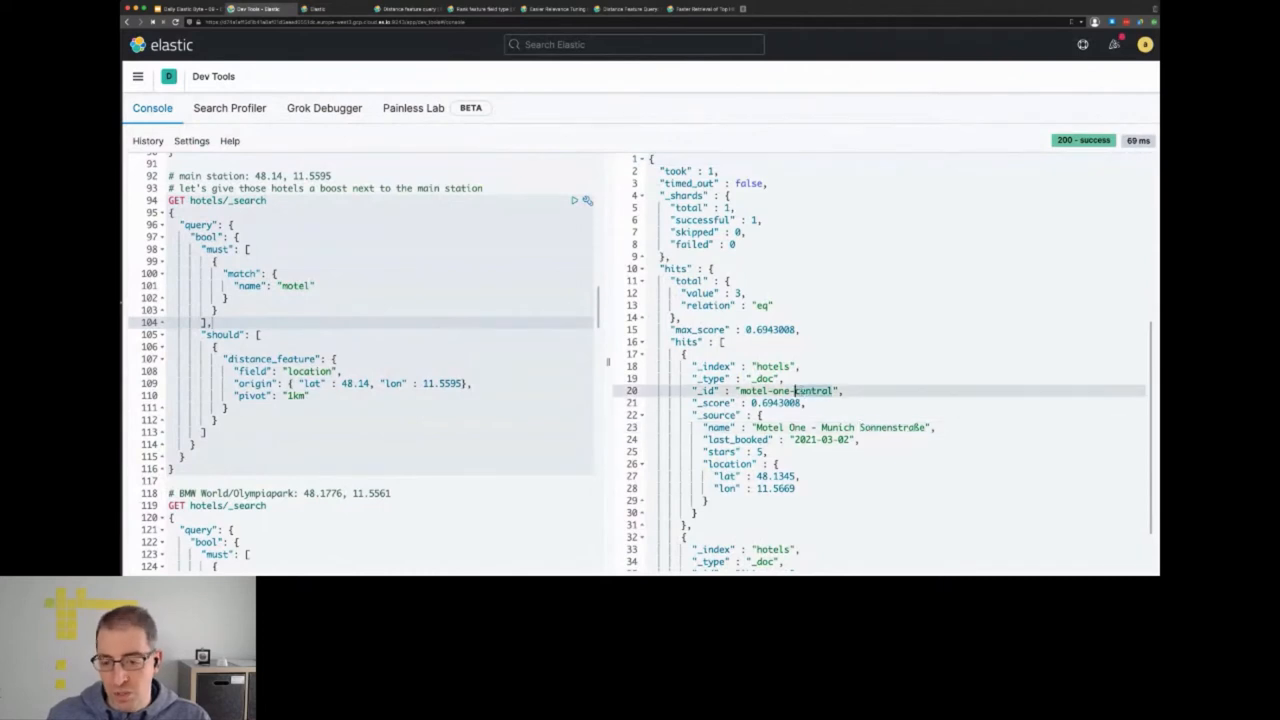
scroll("down", 3)
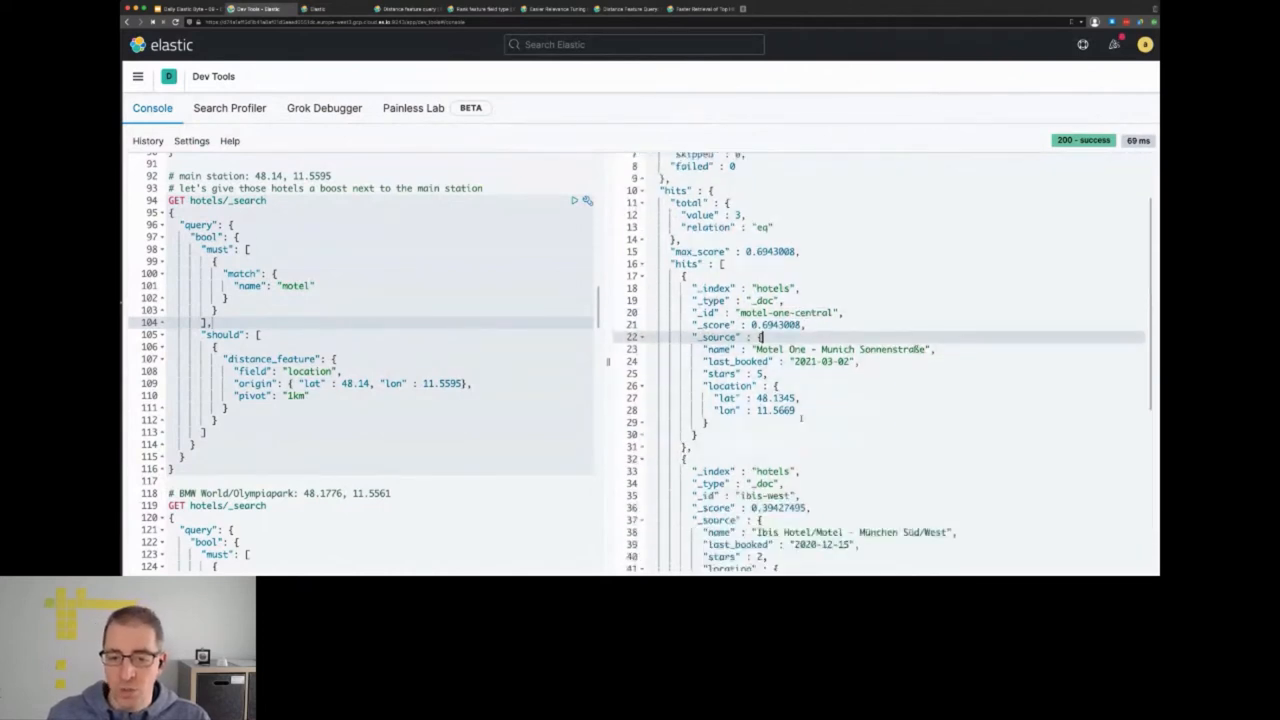
scroll("down", 3)
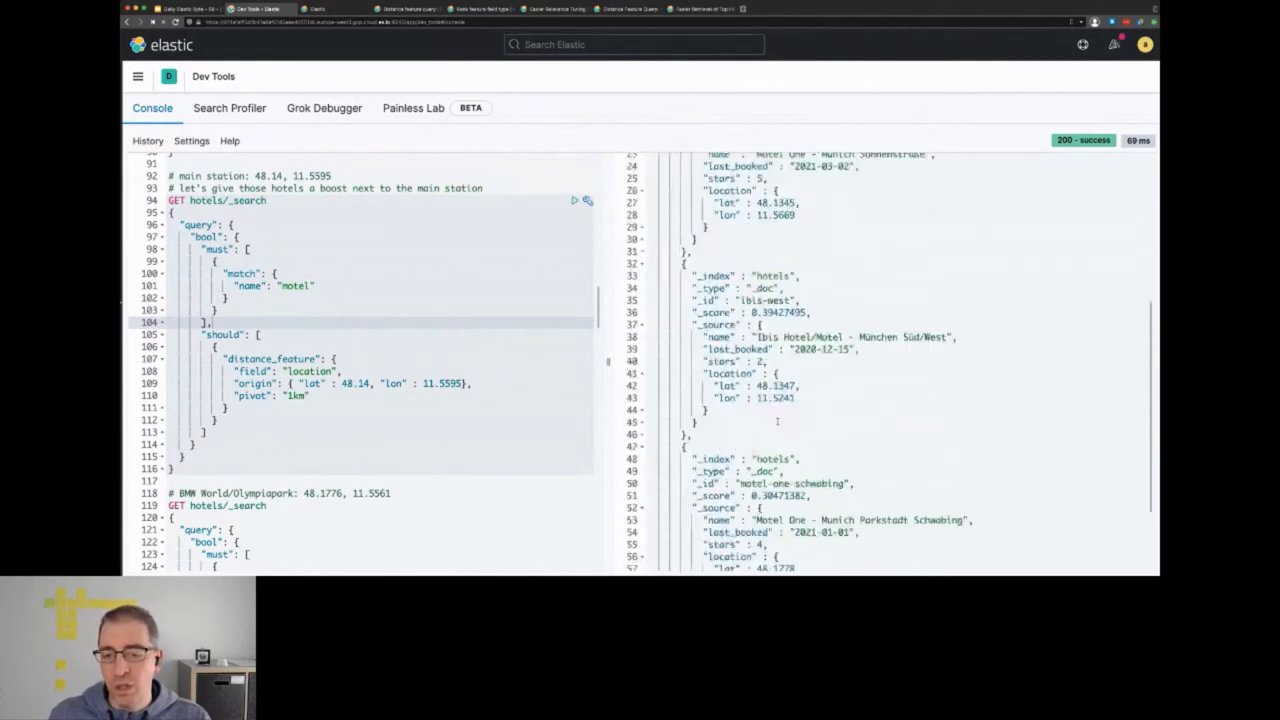
scroll("down", 3)
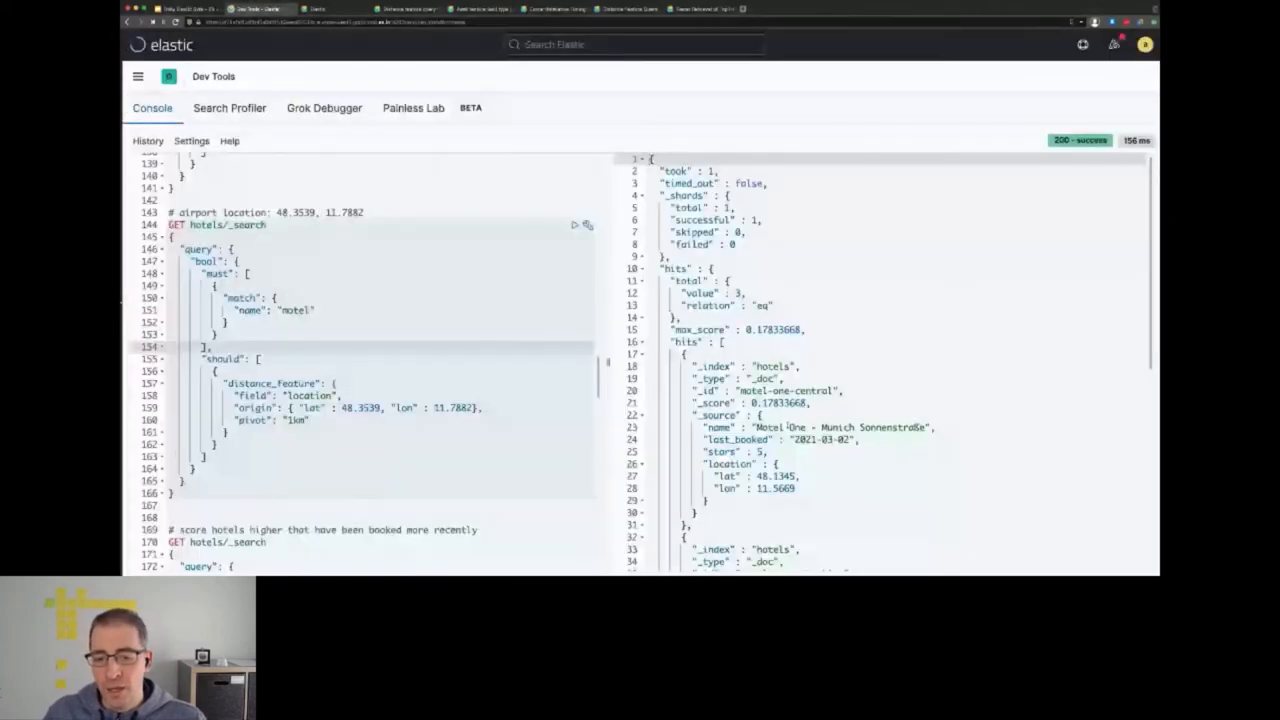
Scroll past the airport distance_feature results to the recency-boost query on last booked date
scroll("down", 3)
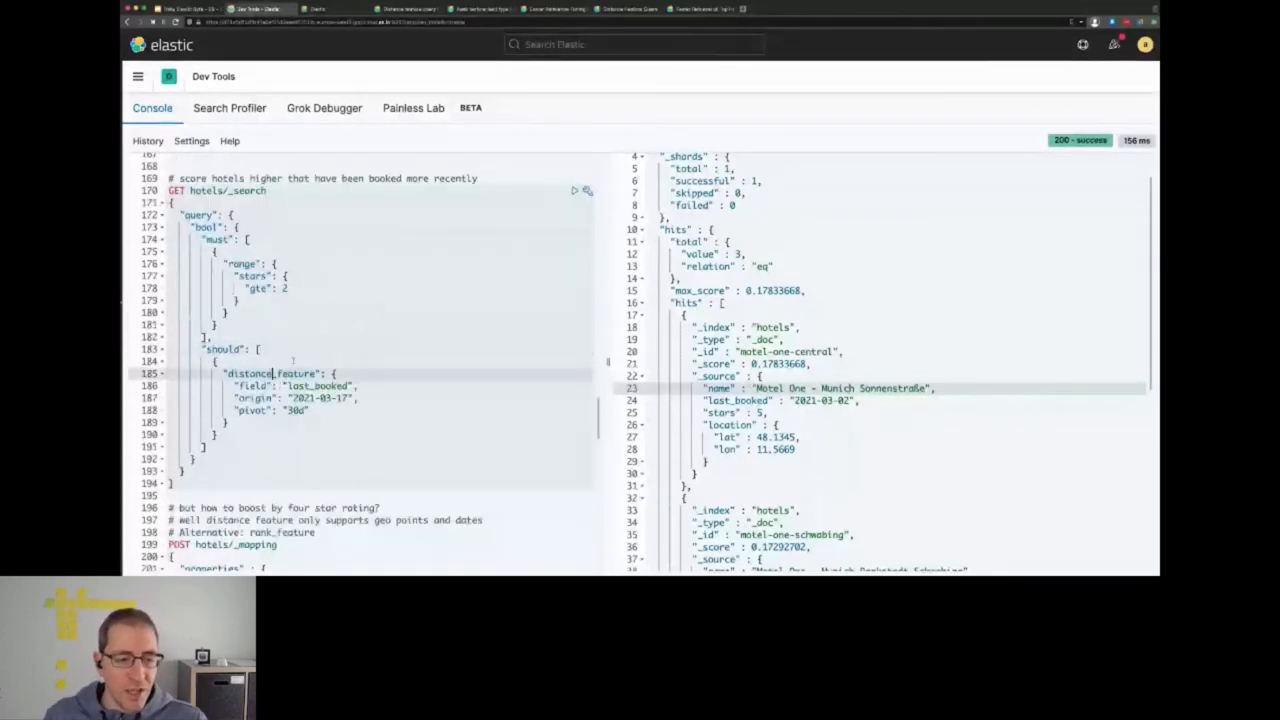
Run the stars-range query with a distance_feature should clause on last_booked, ranking Motel One Sonnenstraße first at 1.05
left_click(576, 190)
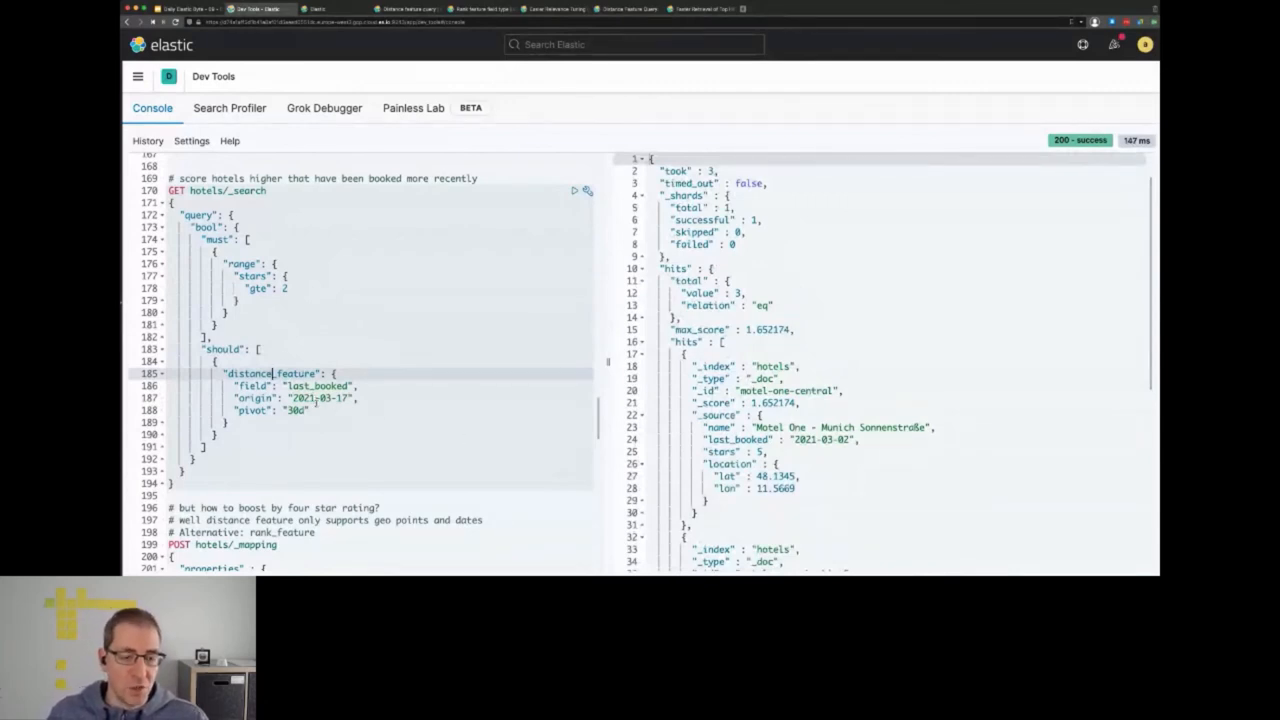
Scroll the recency-boosted hits to Motel One Parkstadt Schwabing, last booked 2021-01-01, scoring 1.28
scroll("down", 3)
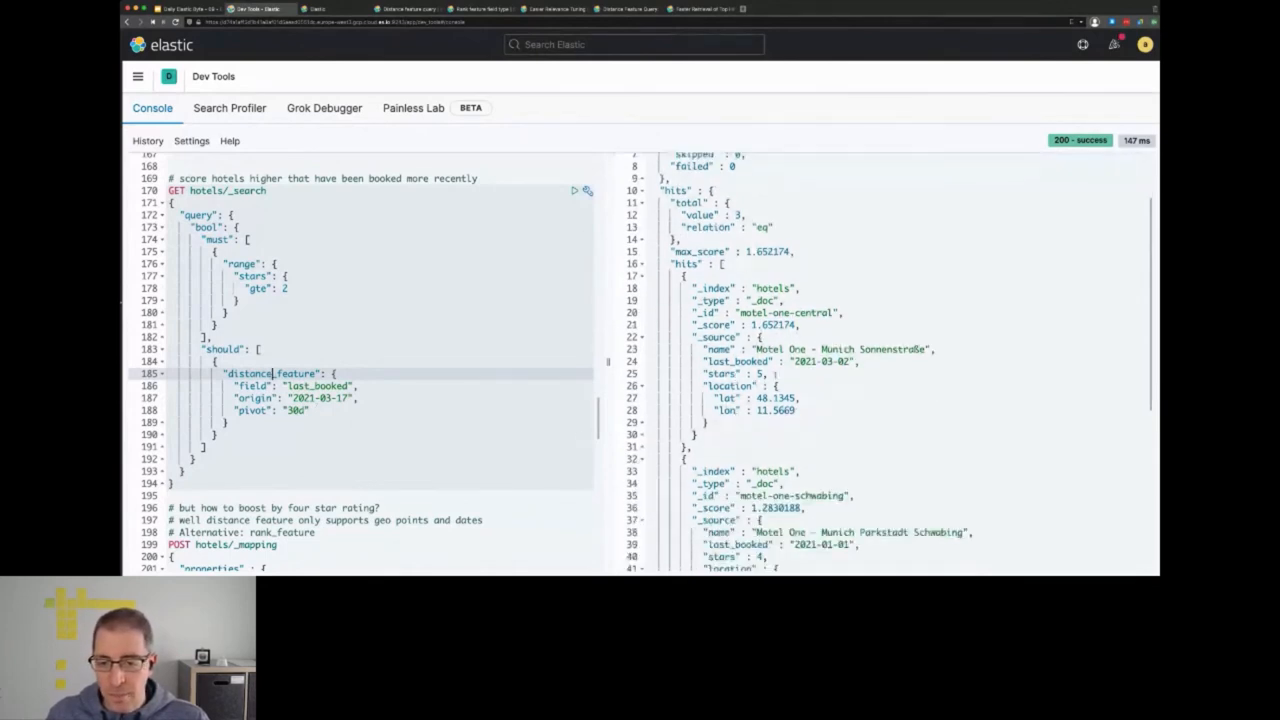
scroll("down", 3)
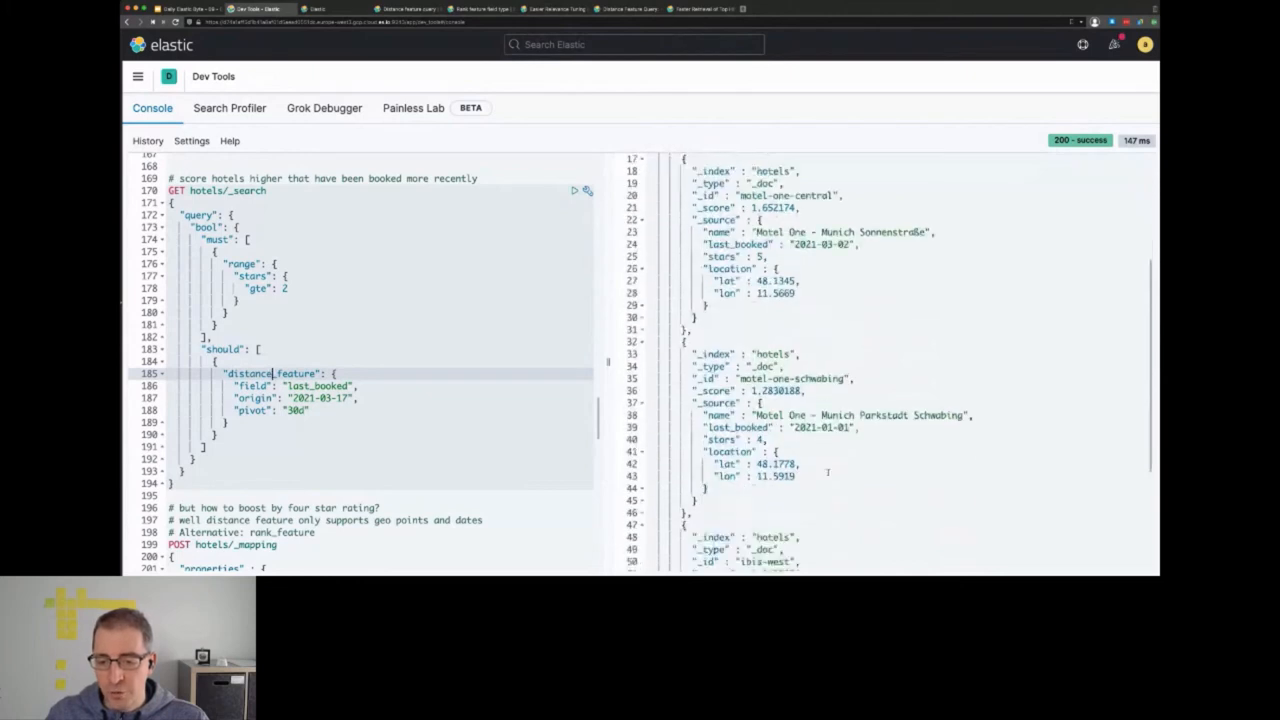
scroll("down", 3)
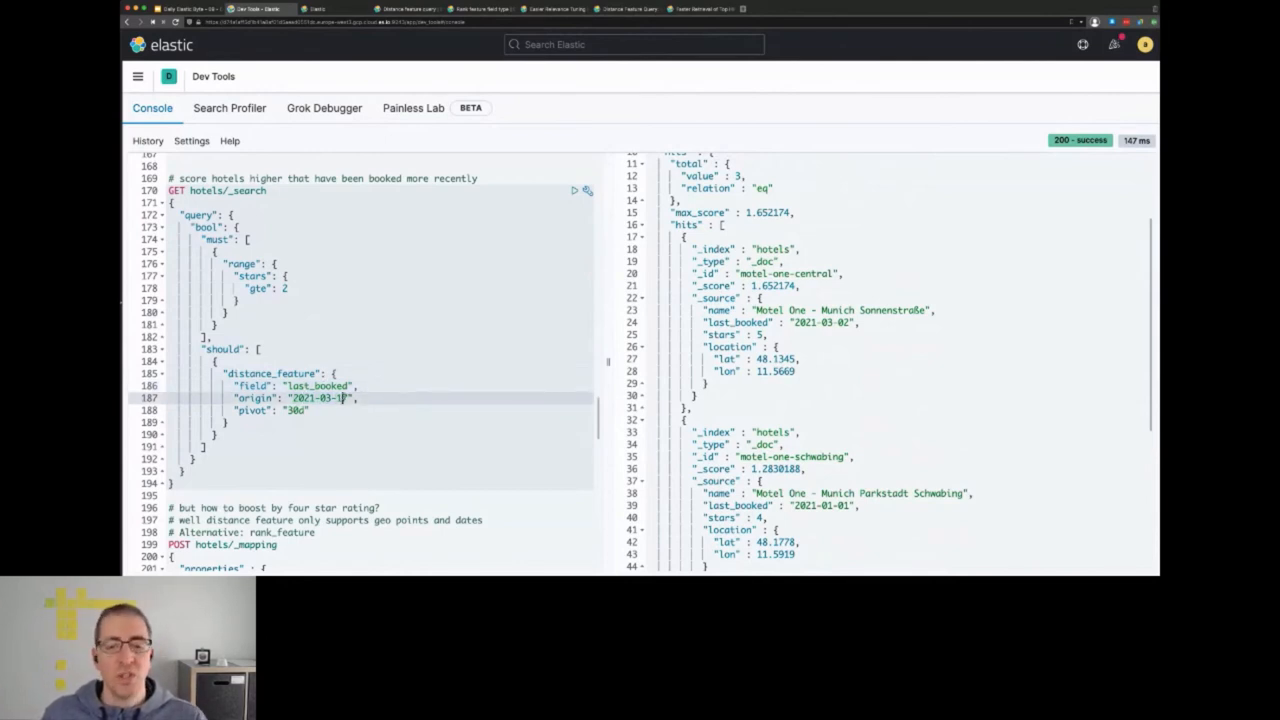
Edit the distance_feature origin date to 2021-03-17
type("7")
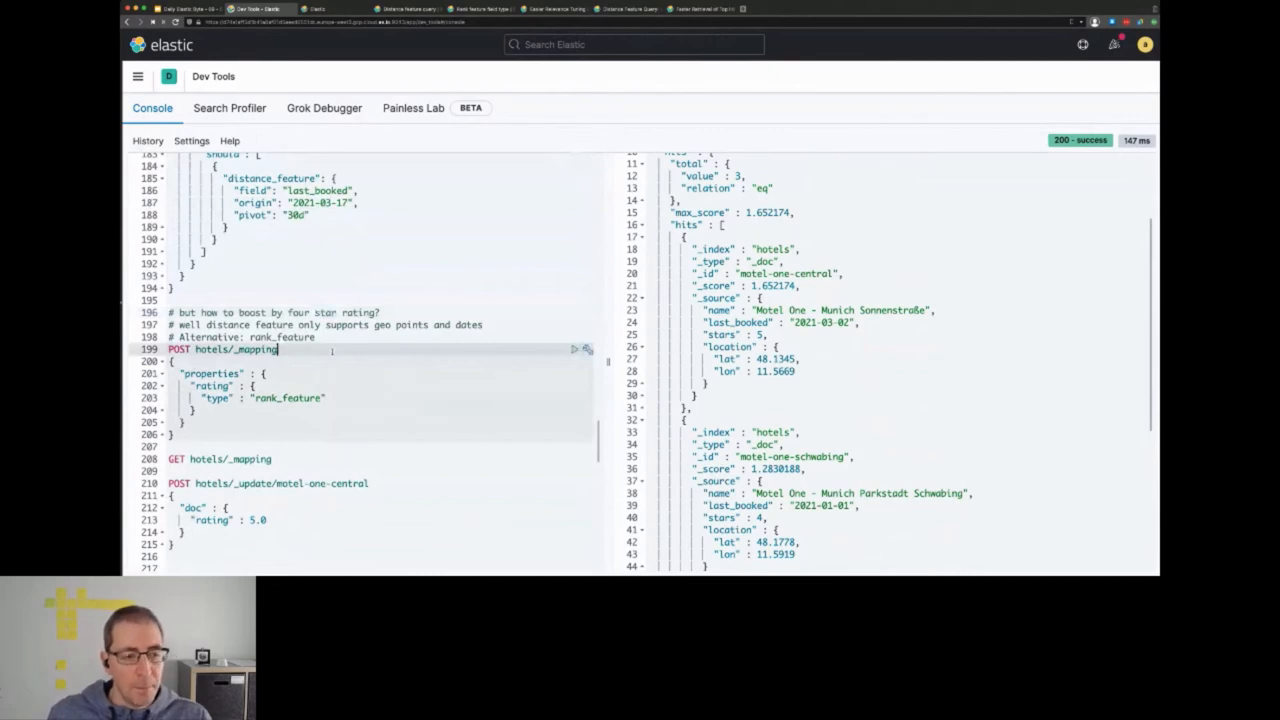
Run PUT hotels/_mapping making rating a rank_feature, then the three _update requests setting ratings 5.0, 3.8 and 3.1
scroll("down", 3)
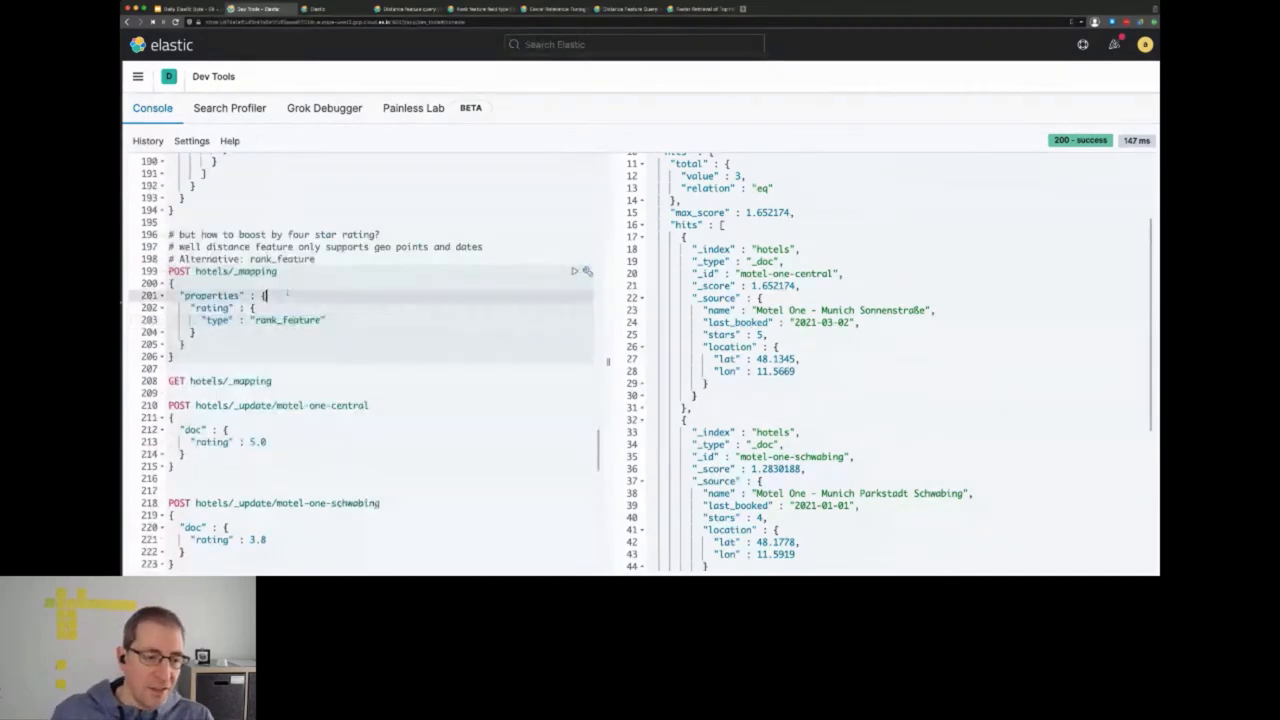
left_click(574, 272)
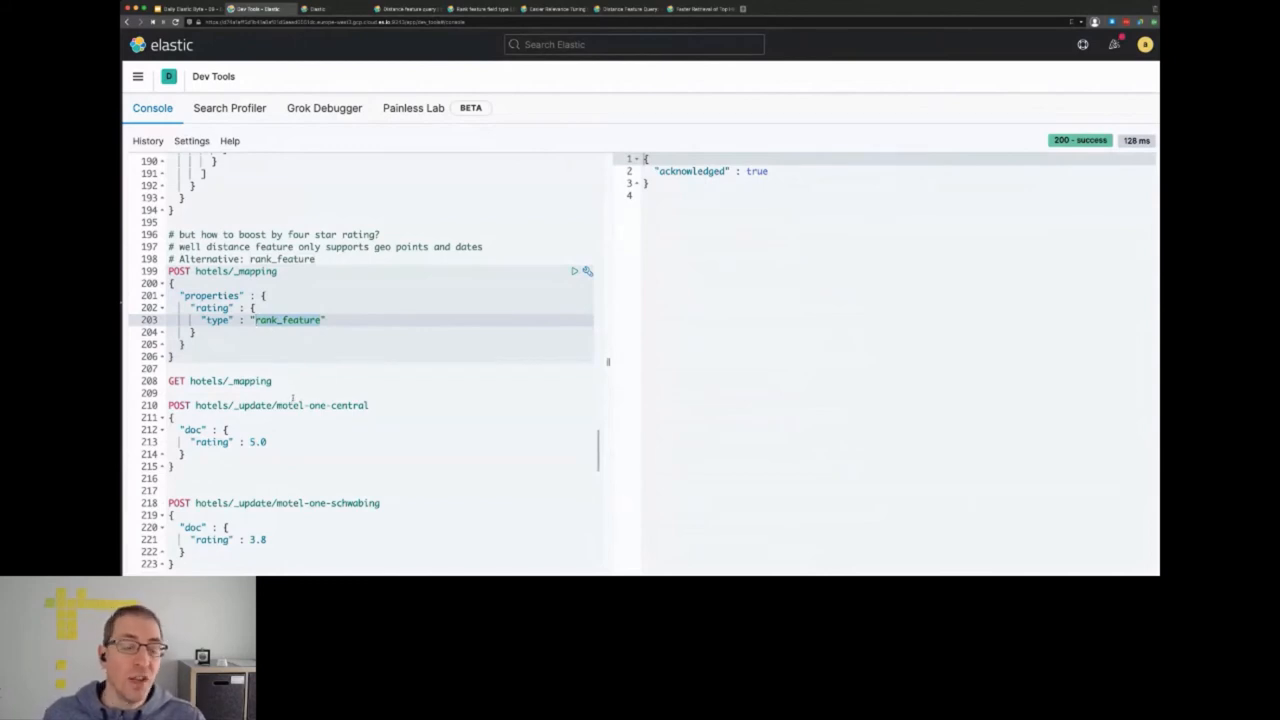
scroll("down", 3)
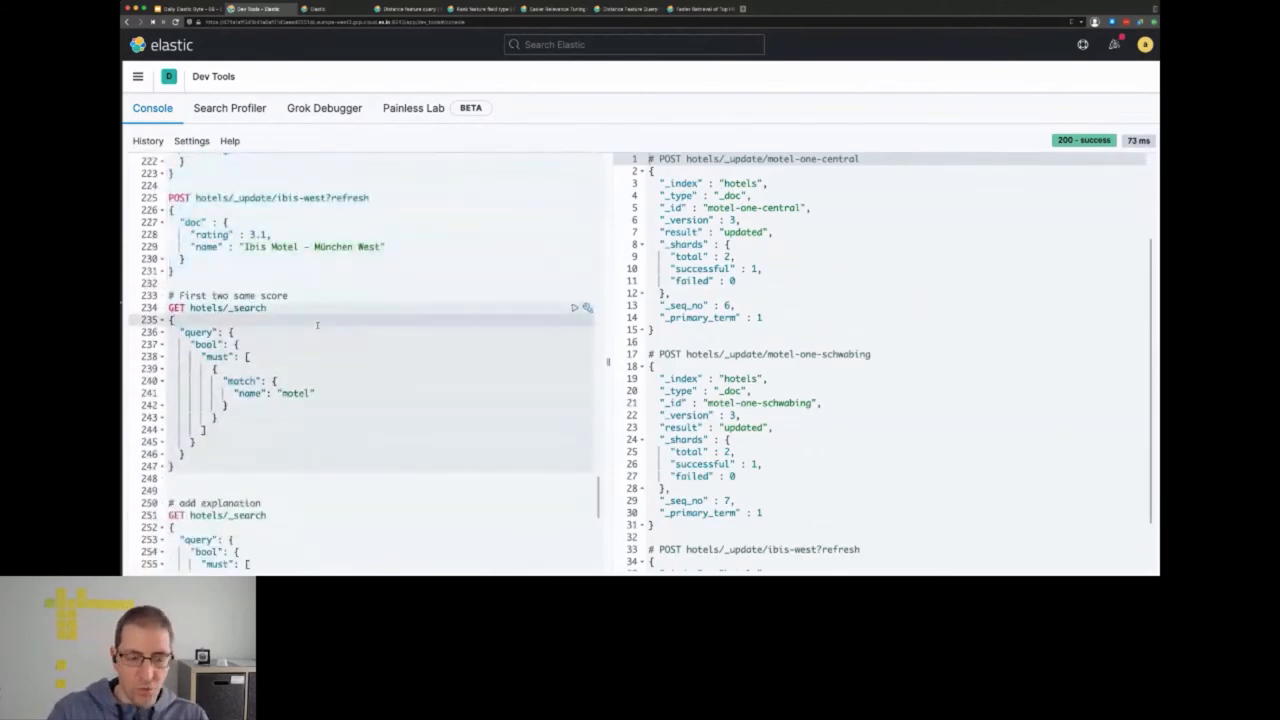
Run the 'First two same score' motel match search, tying Motel One Sonnenstraße and Ibis München West at 0.1378
left_click(574, 308)
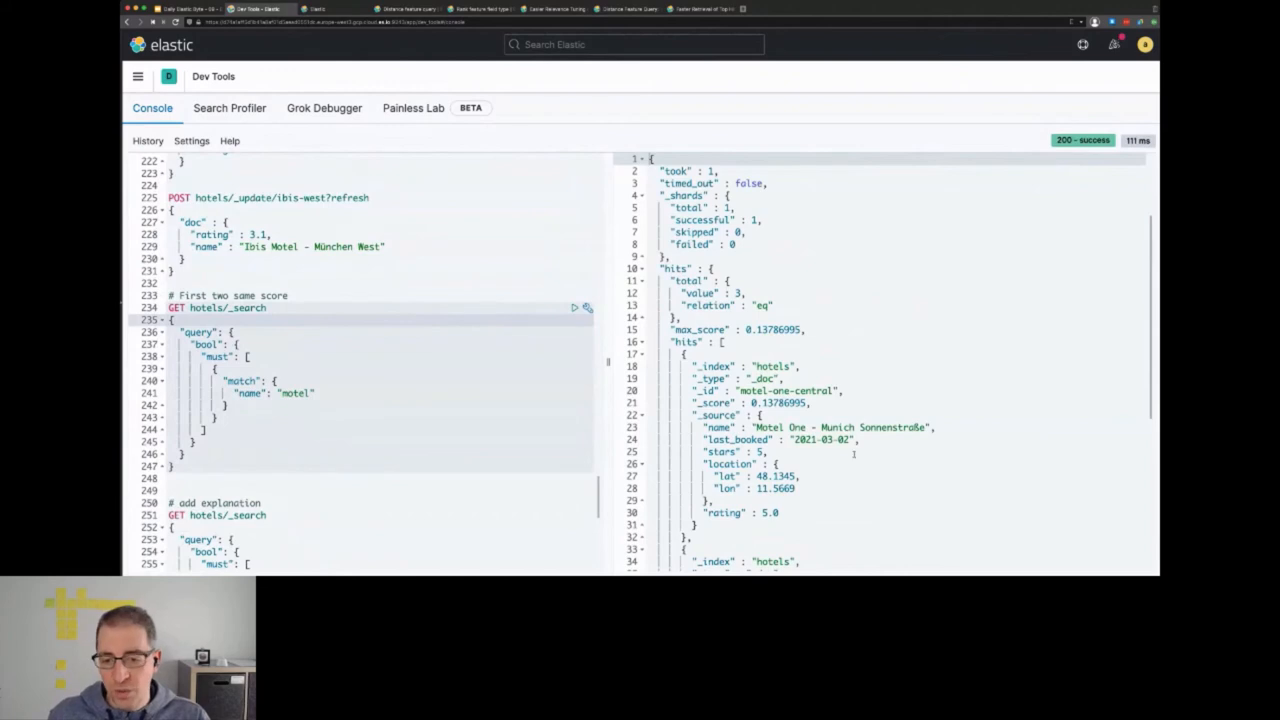
scroll("down", 3)
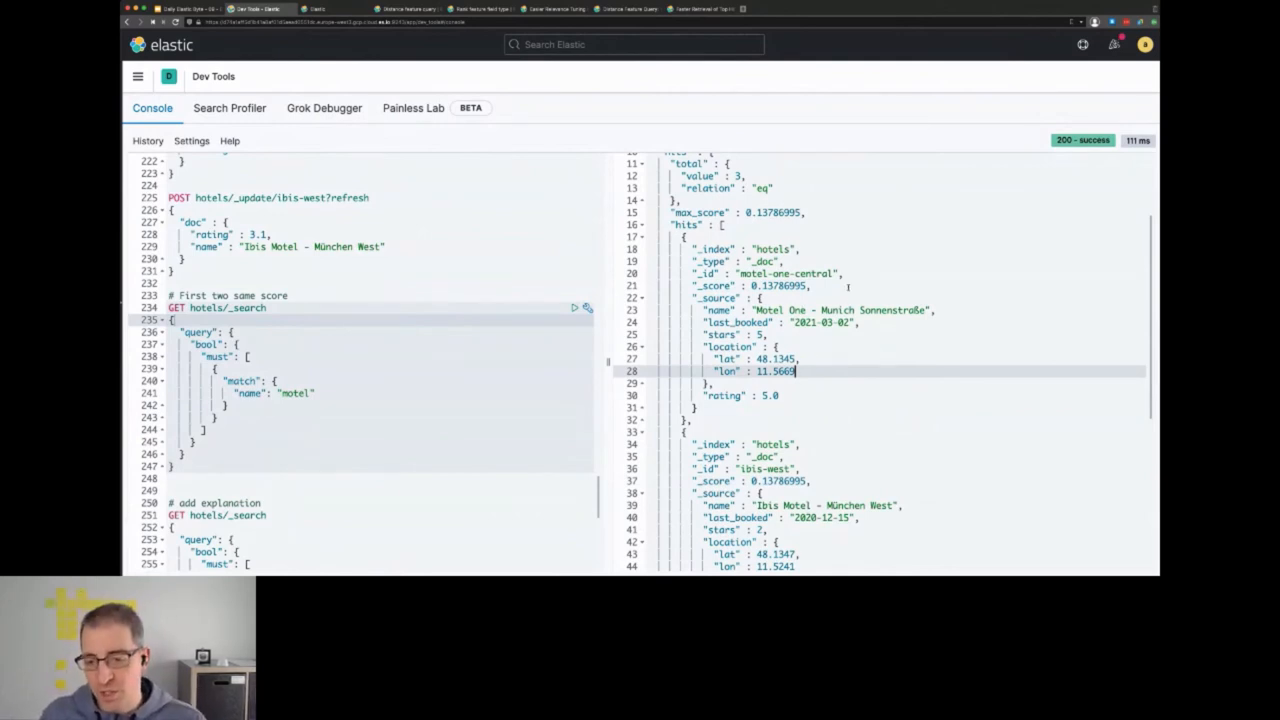
mouse_move(888, 346)
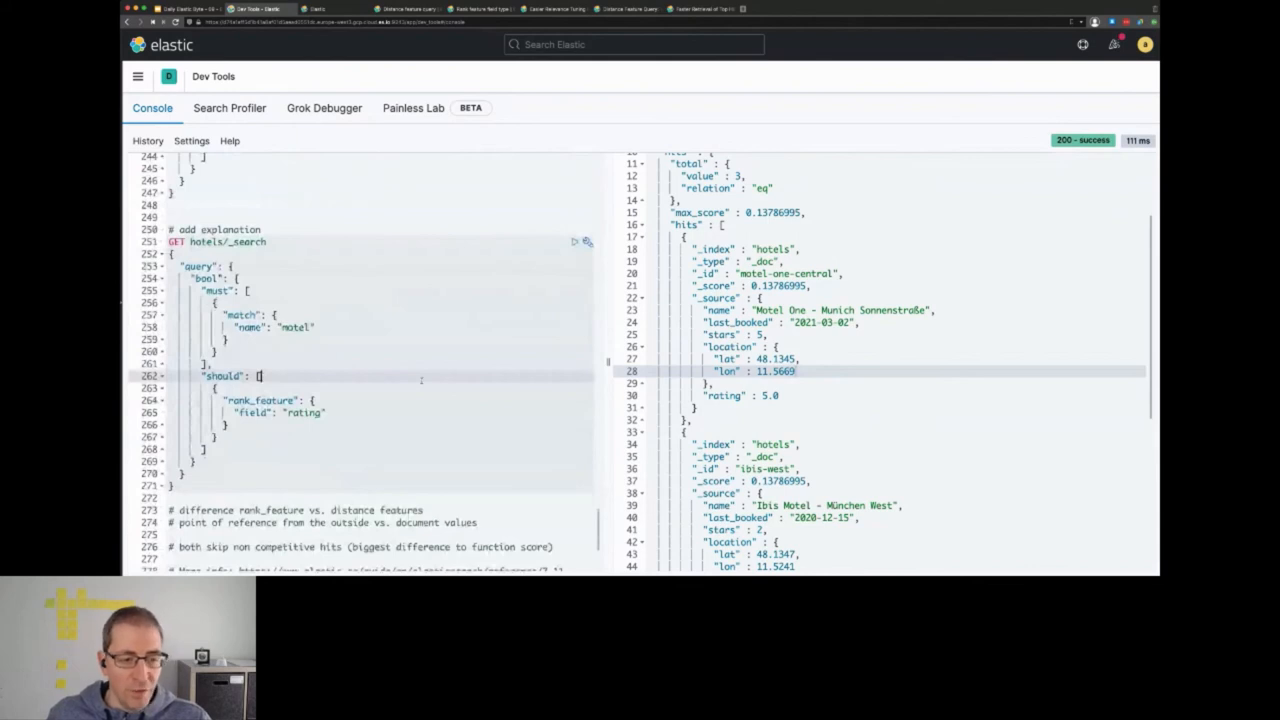
Run the rank_feature rating-boosted motel search with explain true, returning Motel One Sonnenstraße first at 0.706
left_click(572, 242)
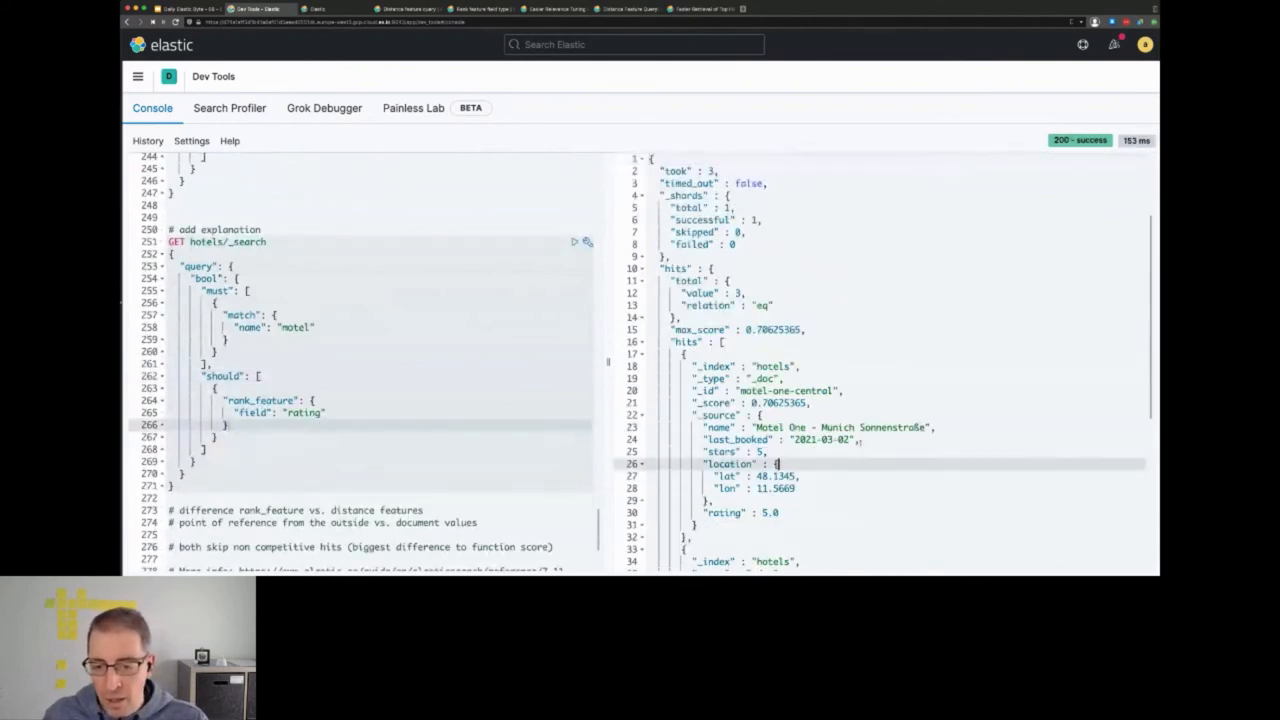
scroll("down", 3)
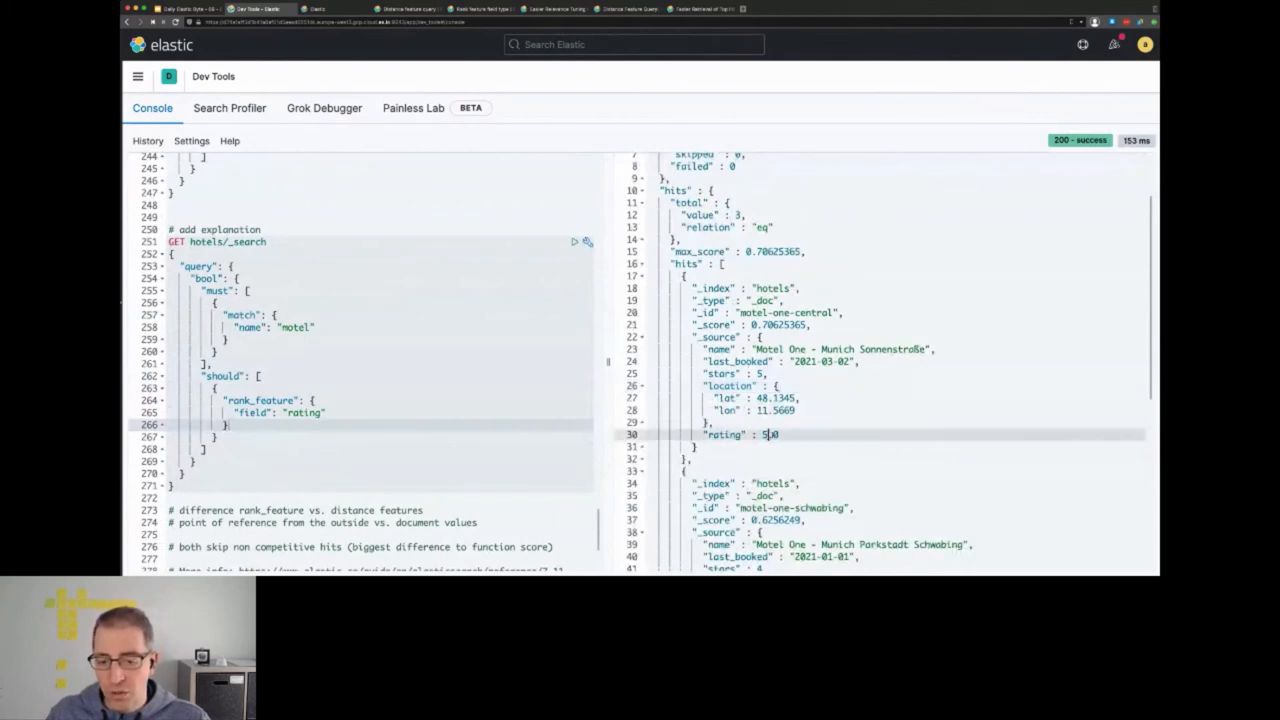
scroll("down", 3)
type("\"explain\": true,")
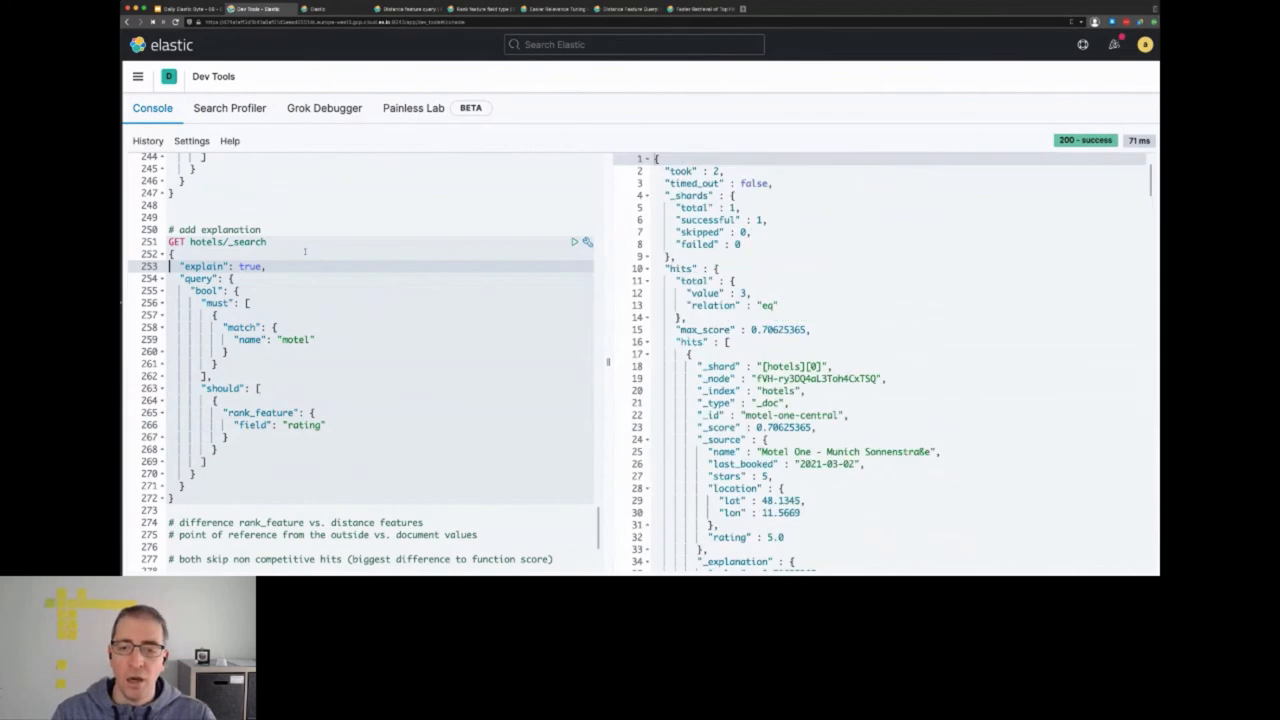
Scroll the explanation to the rating saturation breakdown with pivot 3.796875 and feature value 5.0
scroll("down", 3)
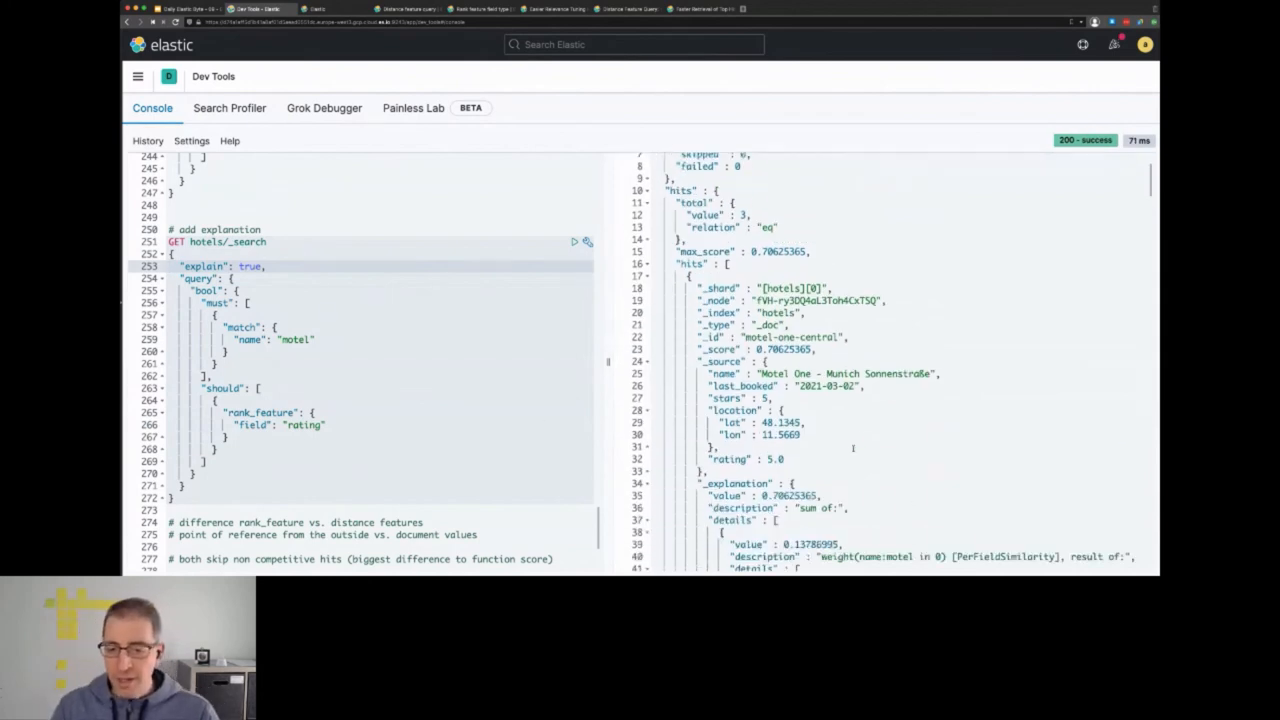
scroll("down", 3)
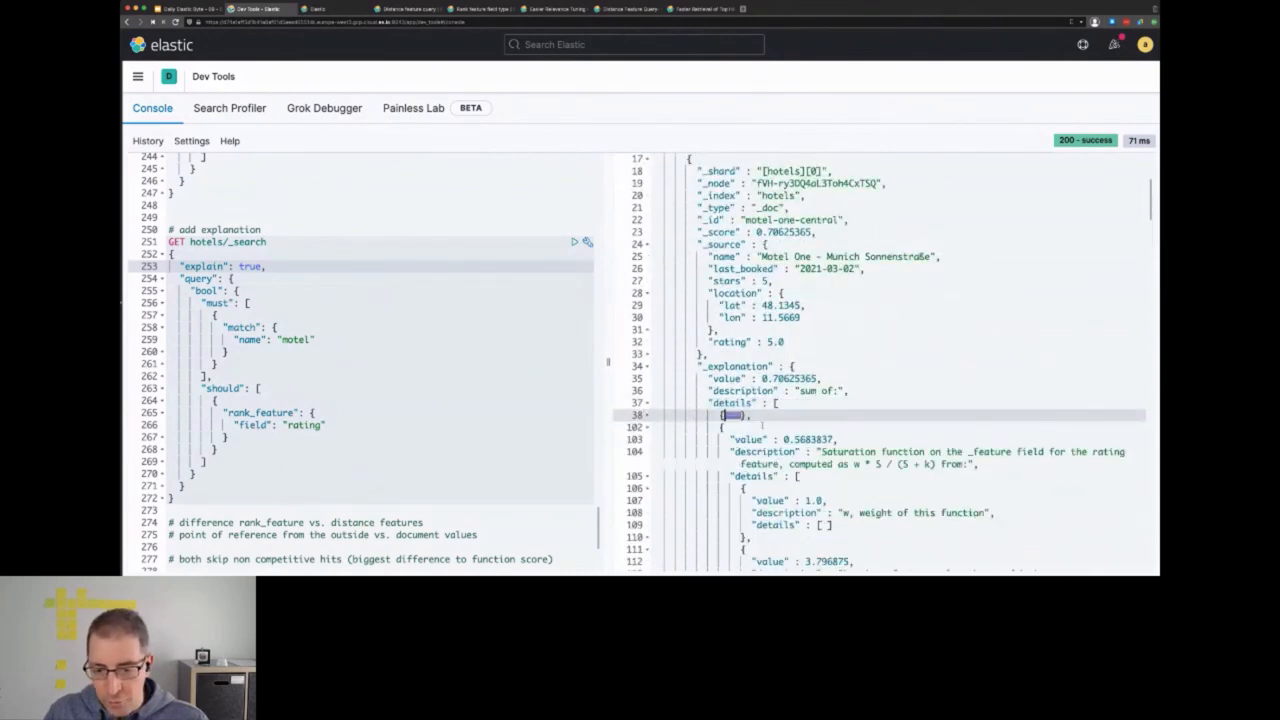
scroll("down", 3)
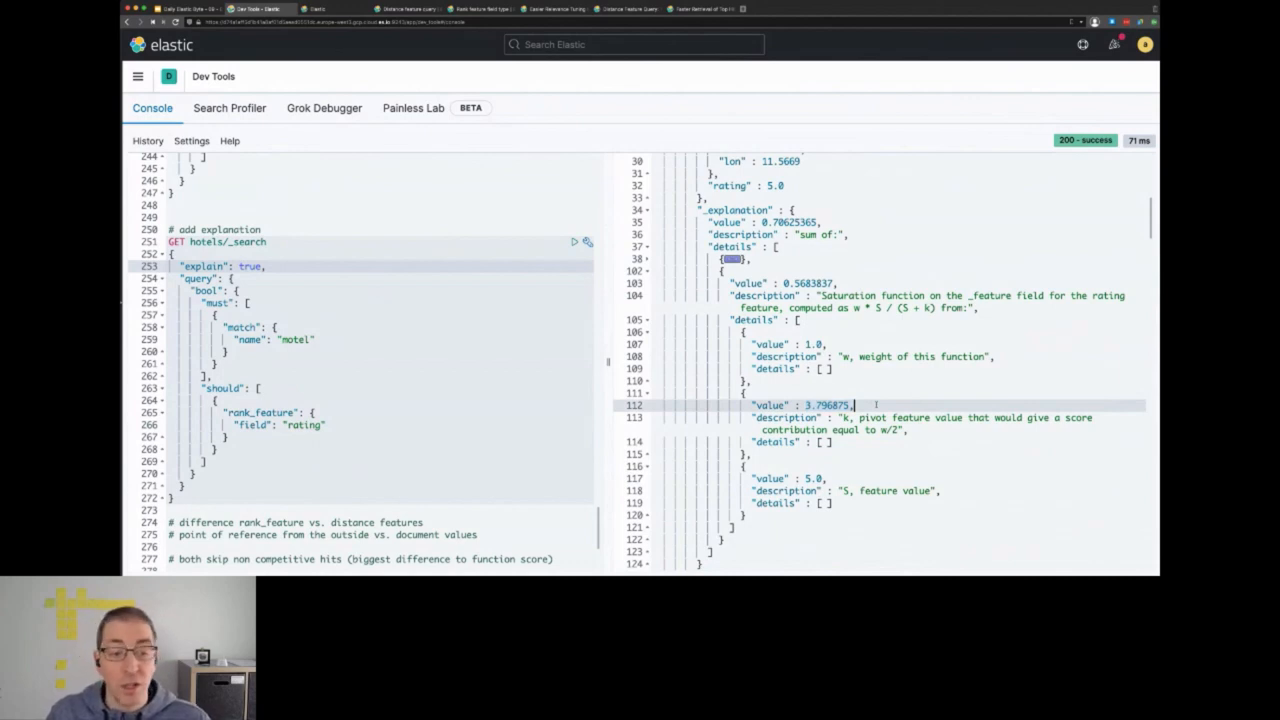
mouse_move(860, 428)
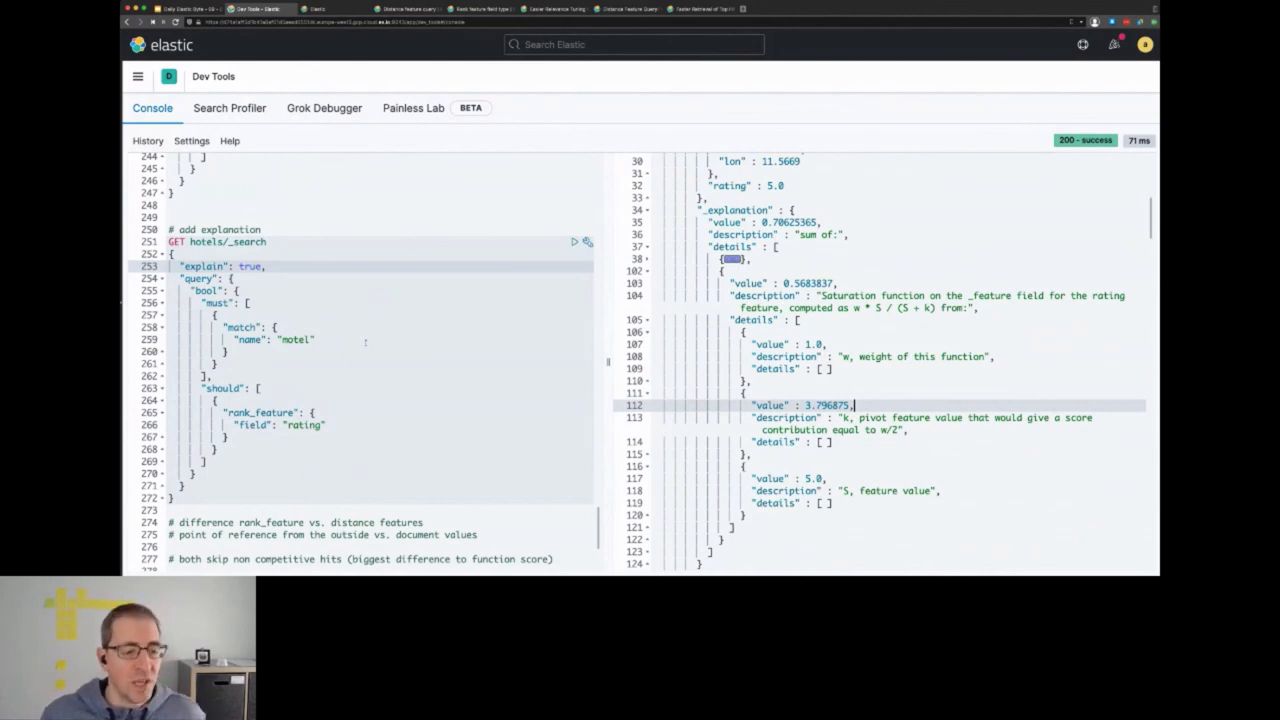
scroll("down", 3)
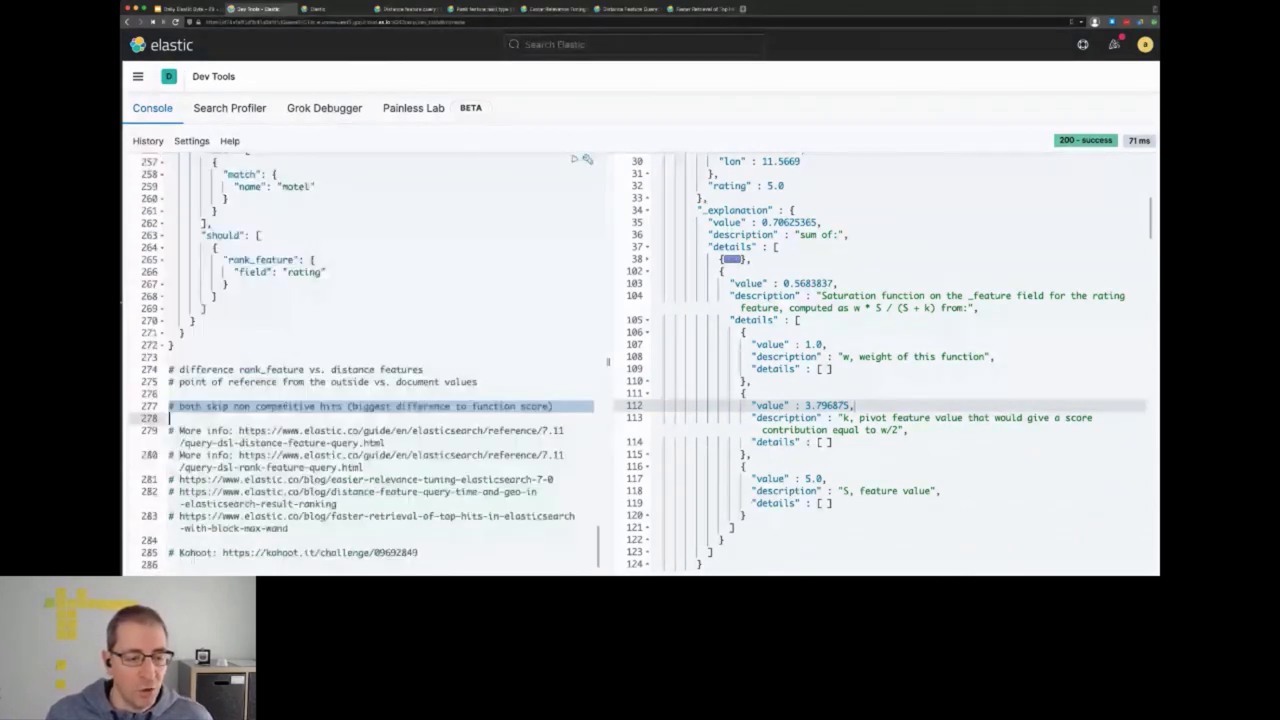